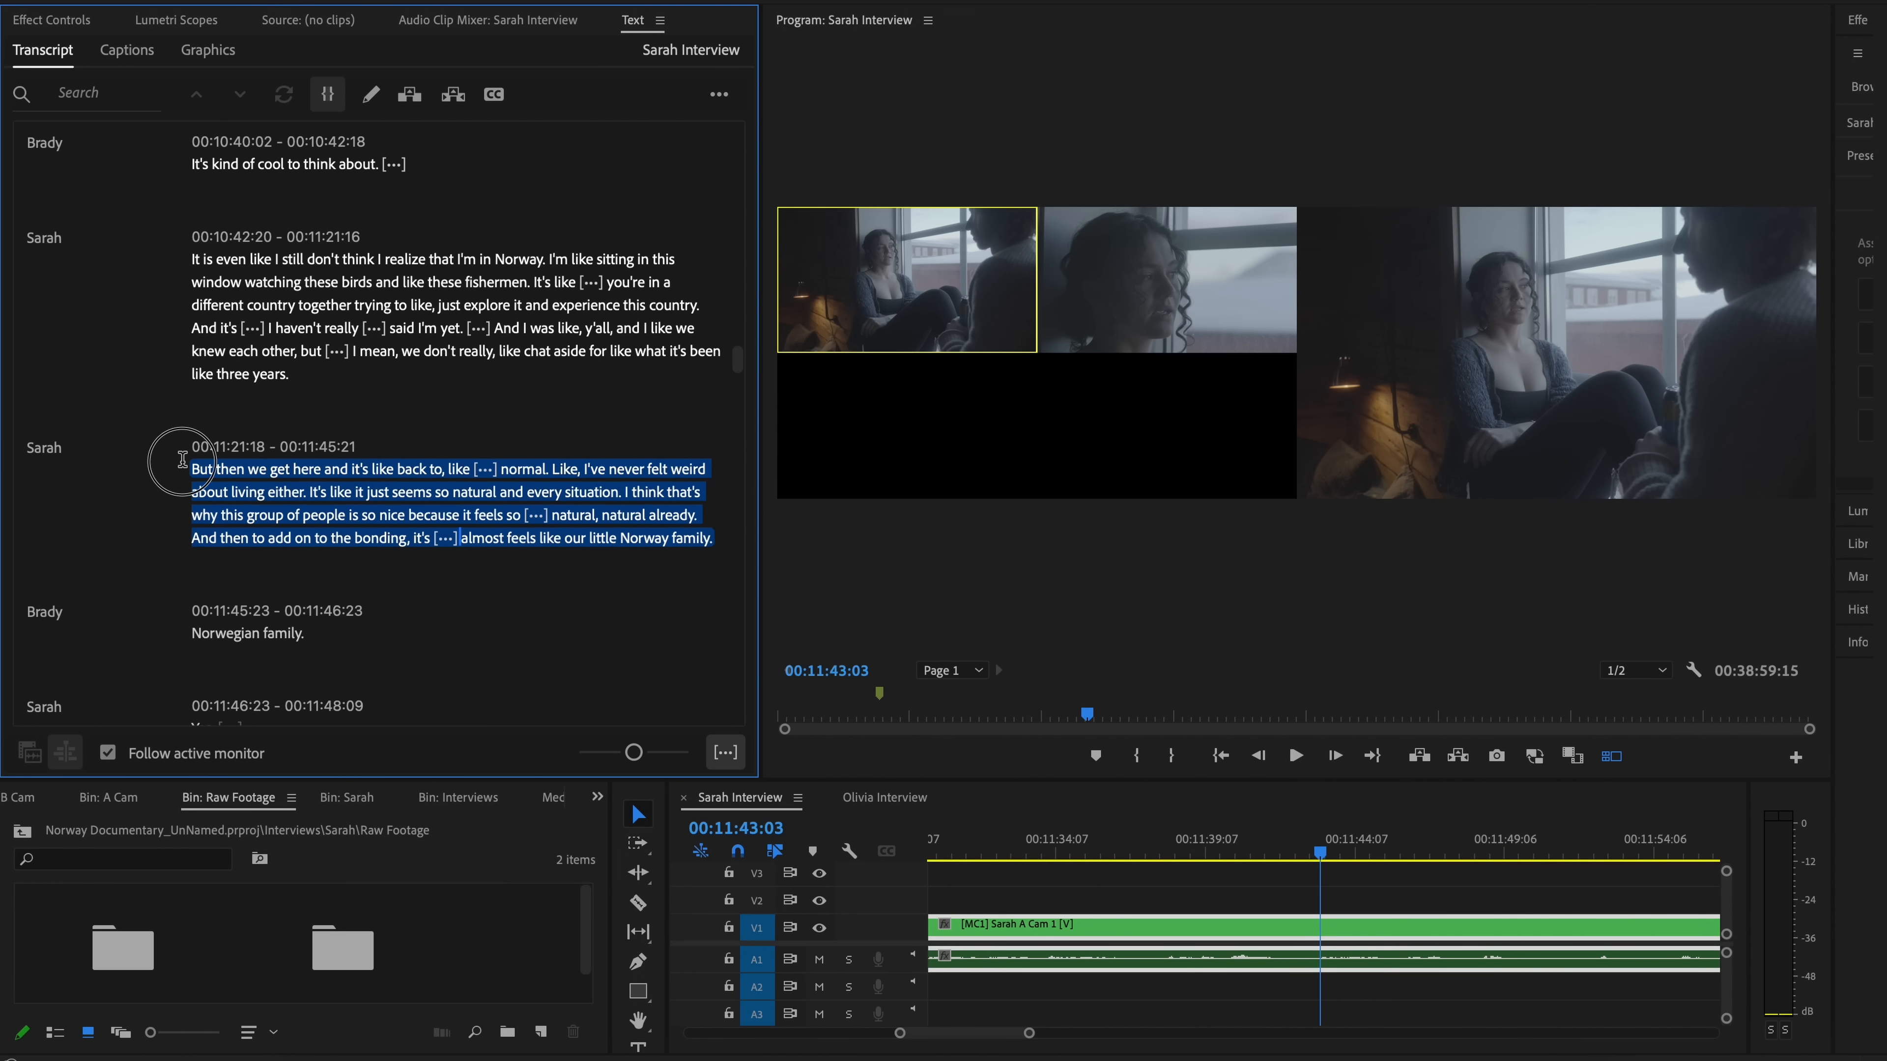
Select the 00:11:21:18 'little Norway family' paragraph so its range is marked in the timeline
click(196, 469)
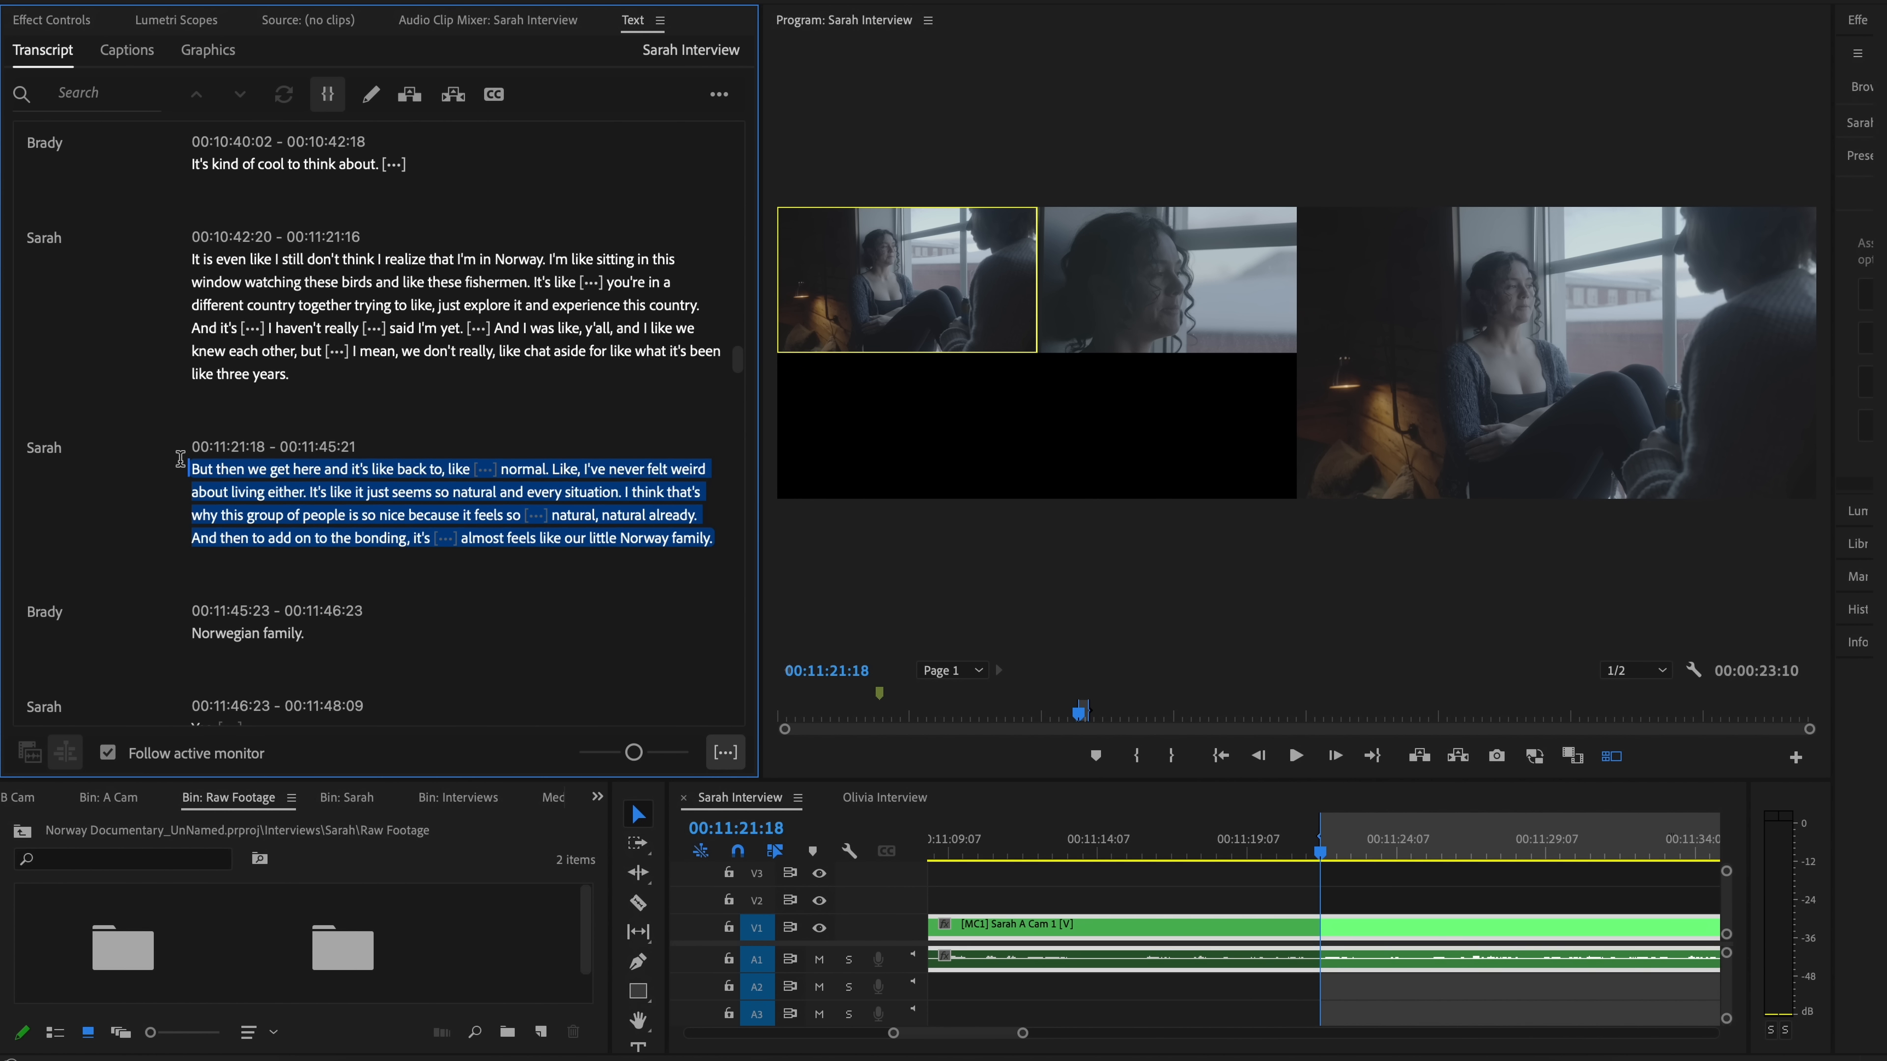